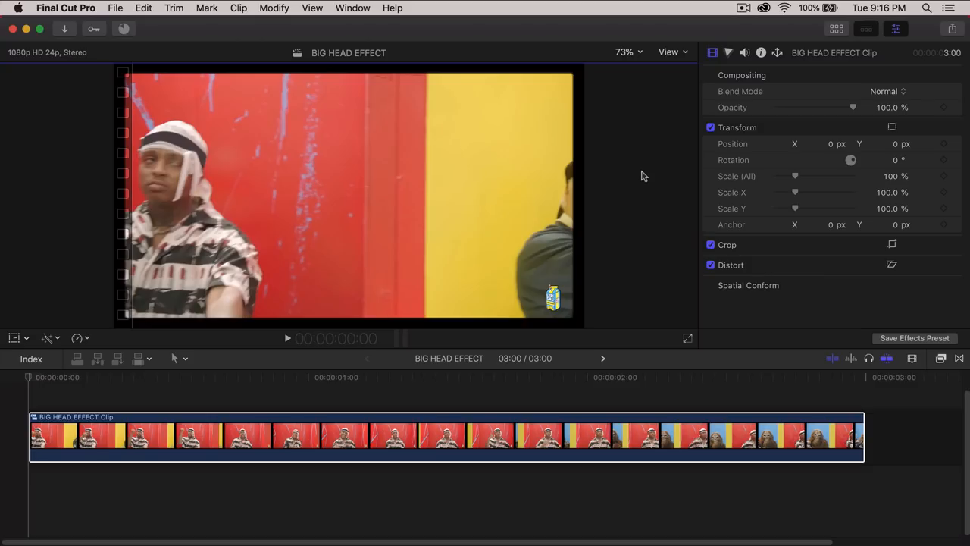
mouse_move(140, 311)
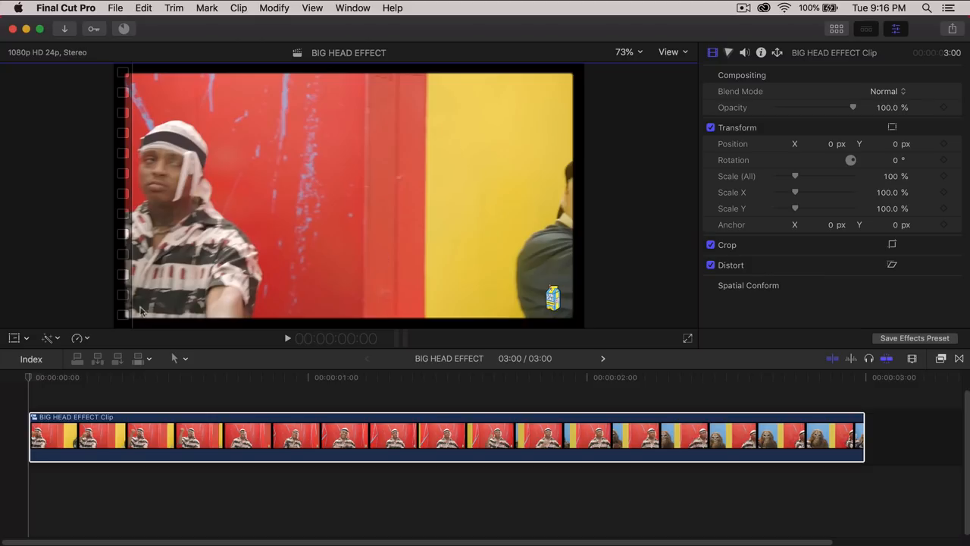
- Break apart the BIG HEAD EFFECT compound clip to reveal the Ski Mask clip
click(30, 377)
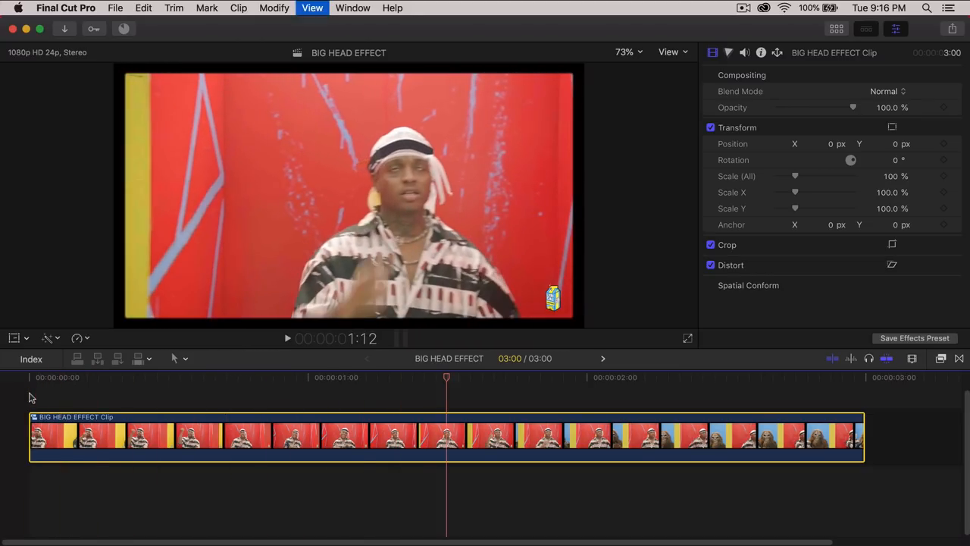
click(222, 378)
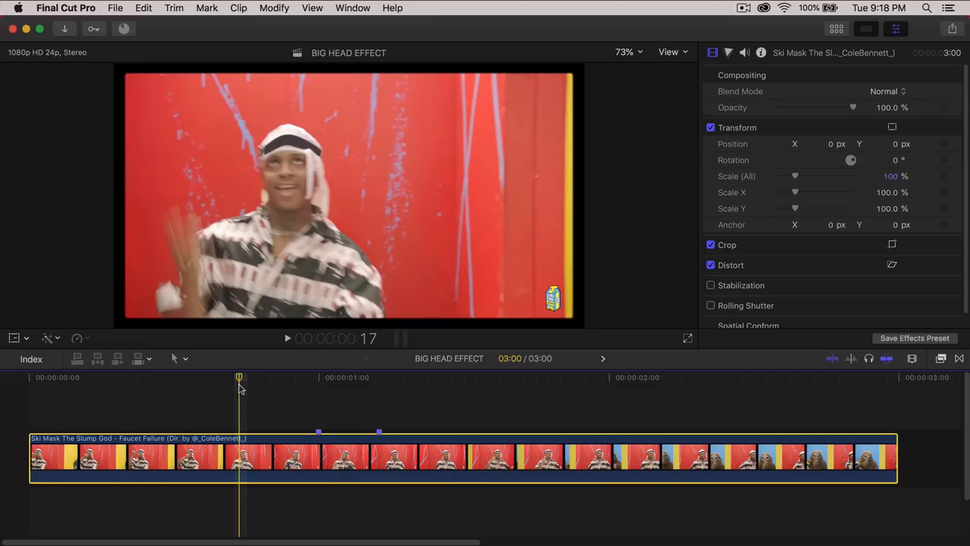
drag(239, 383, 201, 383)
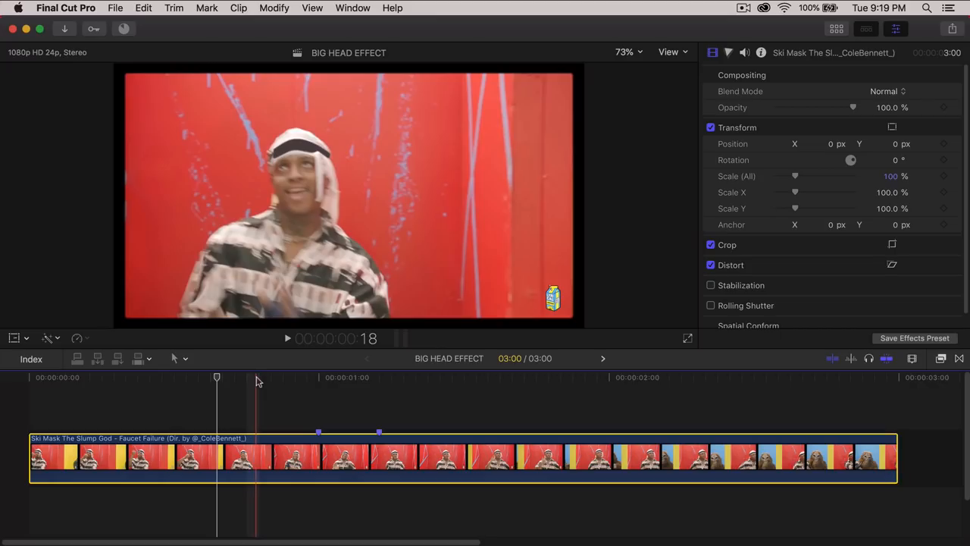
click(386, 377)
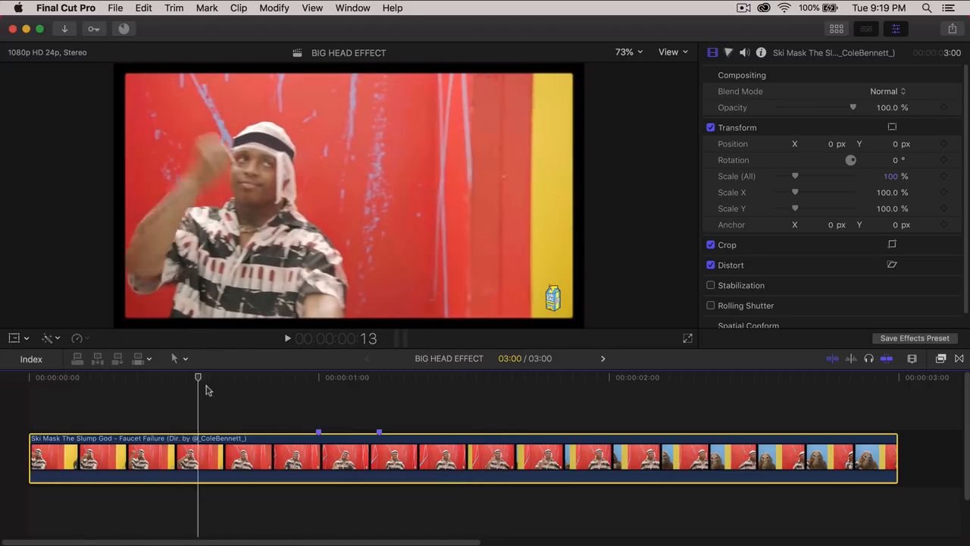
- Copy the Ski Mask clip and paste it as a connected clip above the original
click(379, 440)
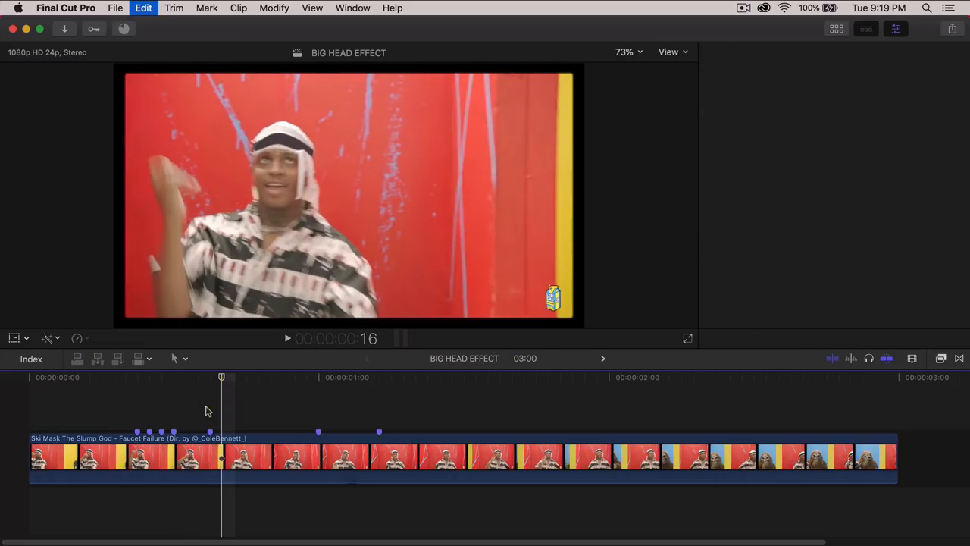
click(341, 455)
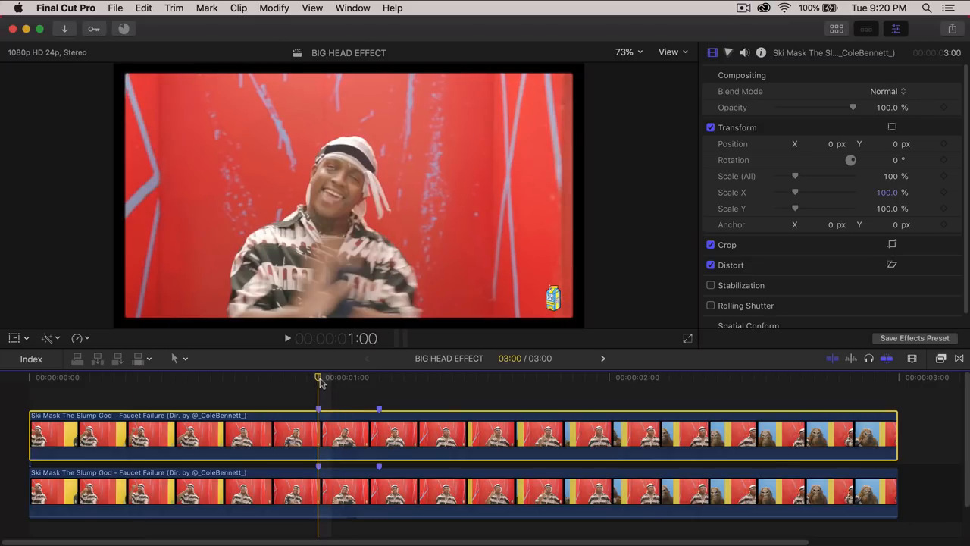
- Apply Draw Mask from the Masks effects category to the top clip
click(941, 357)
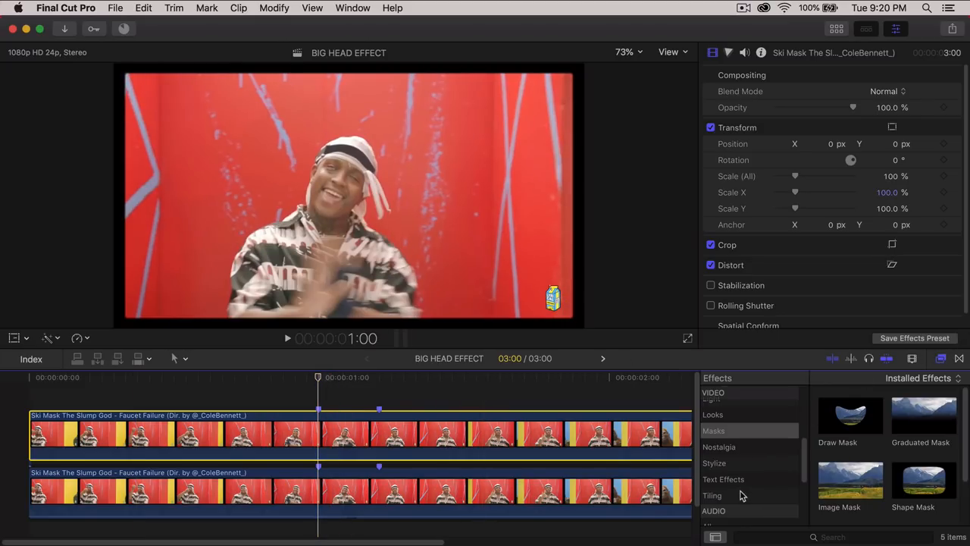
click(714, 462)
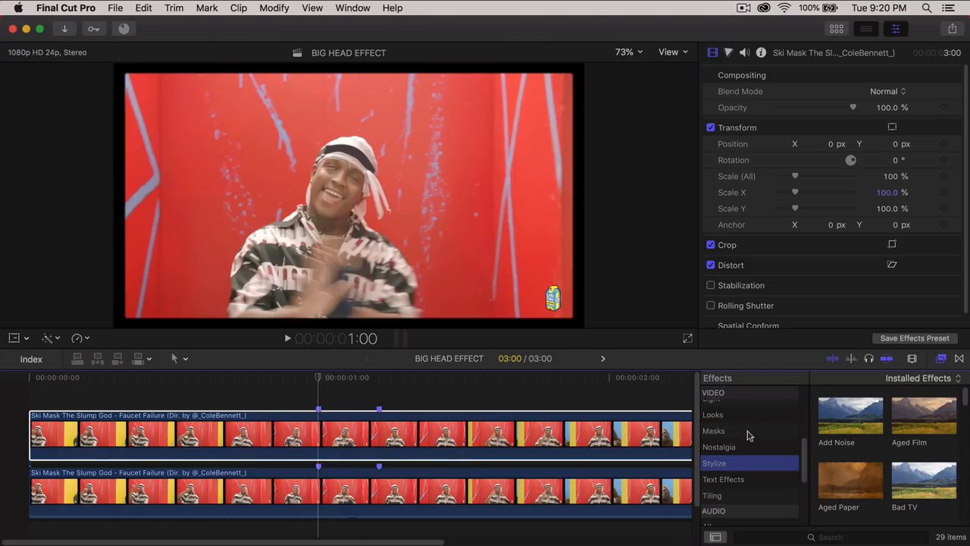
click(735, 430)
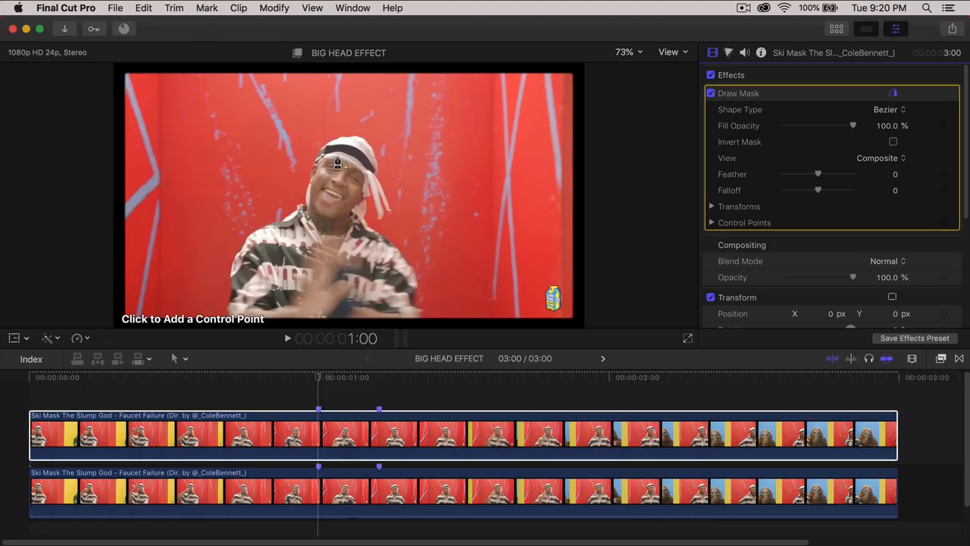
mouse_move(338, 171)
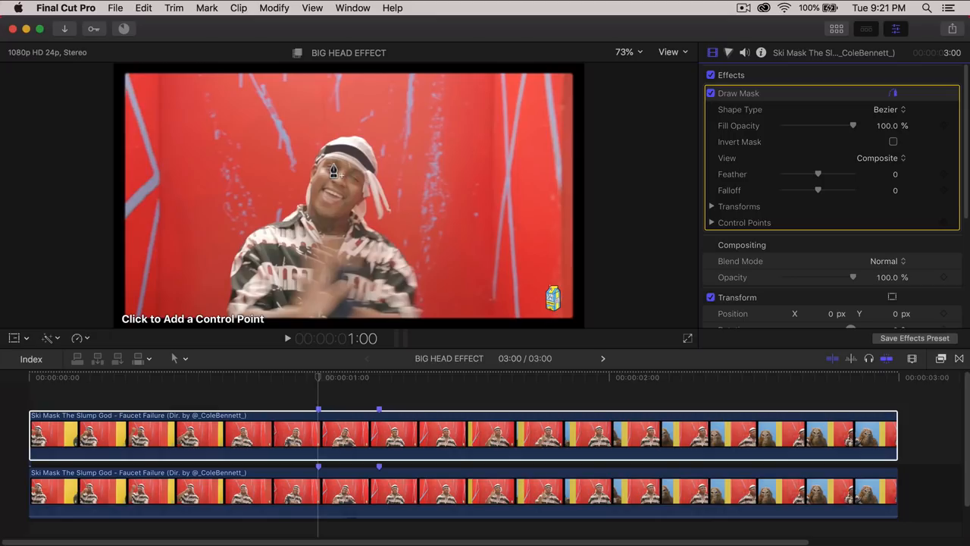
mouse_move(307, 159)
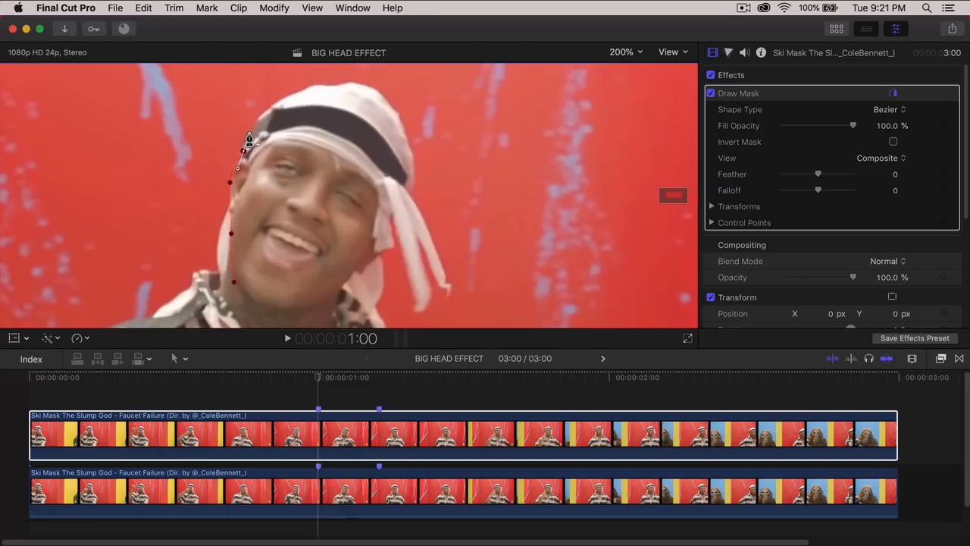
- Place Bezier mask points around the face, headscarf and chin, then close the shape
drag(247, 140, 307, 89)
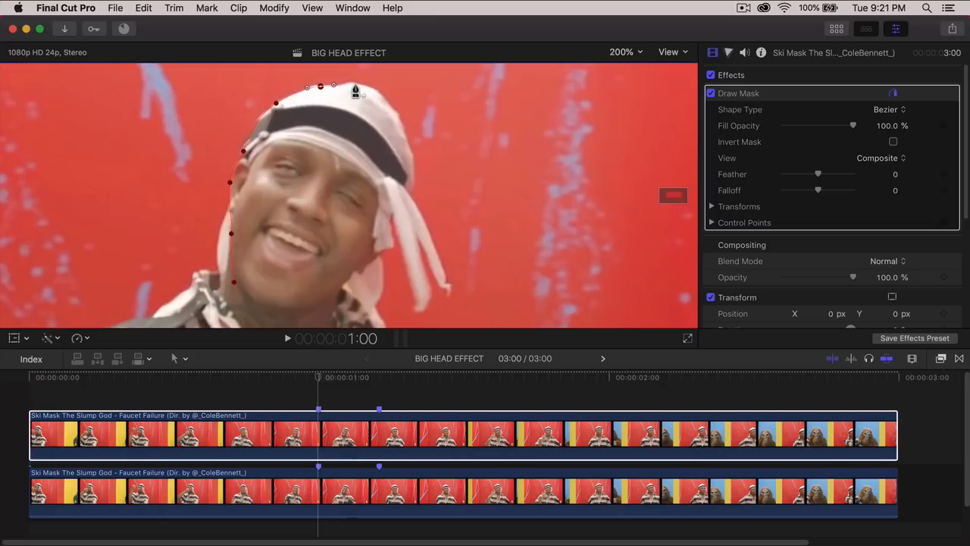
drag(355, 91, 401, 126)
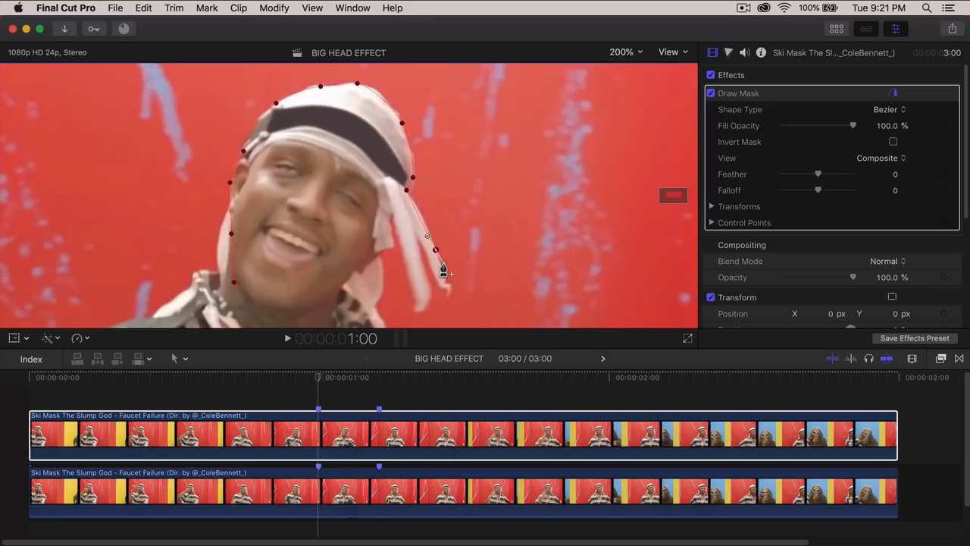
drag(443, 271, 447, 289)
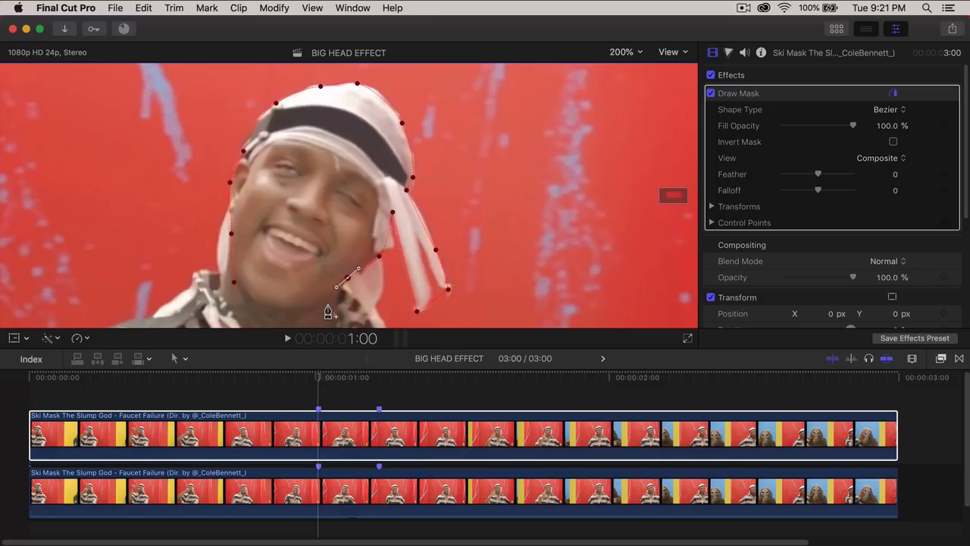
drag(358, 271, 298, 309)
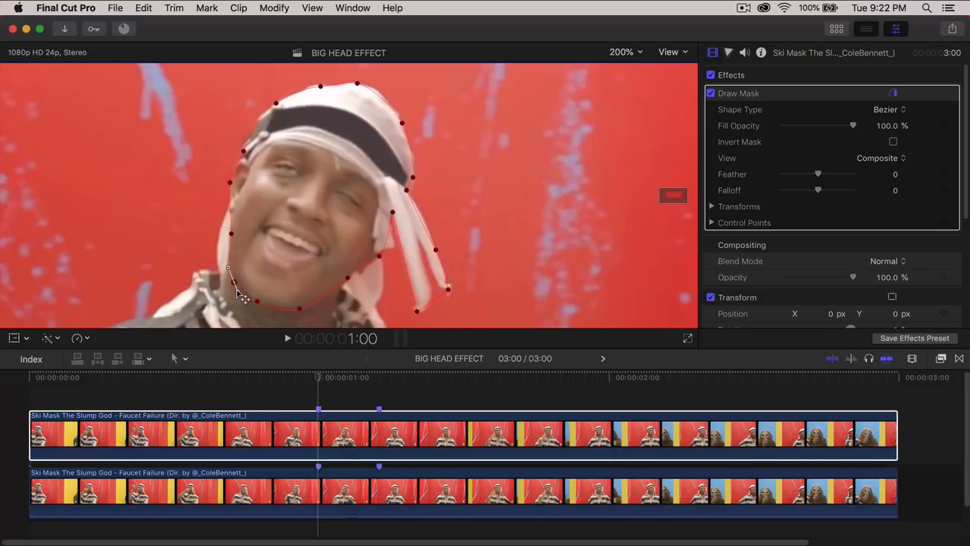
click(622, 53)
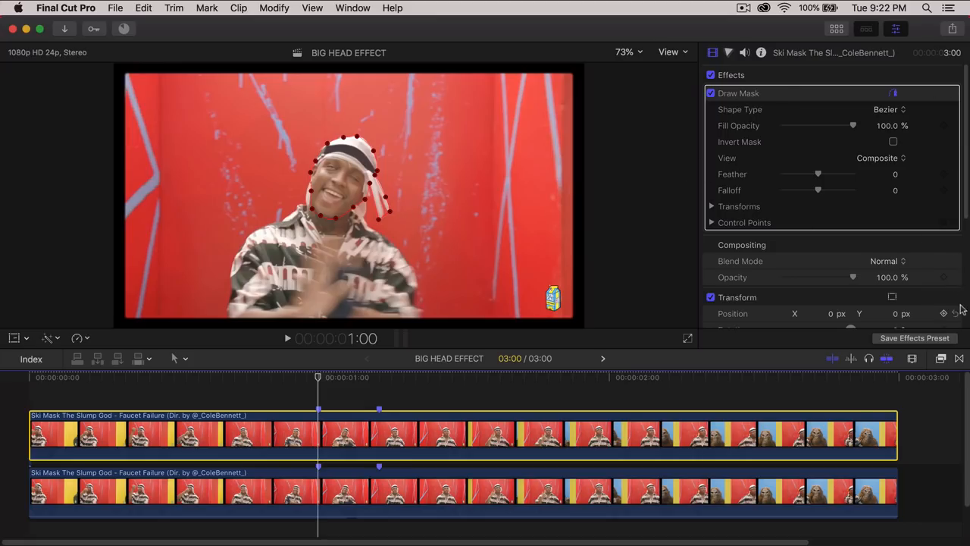
- Add Scale keyframes rising from 100% to 130%, then return to the 1:00 keyframe
scroll(down, 3)
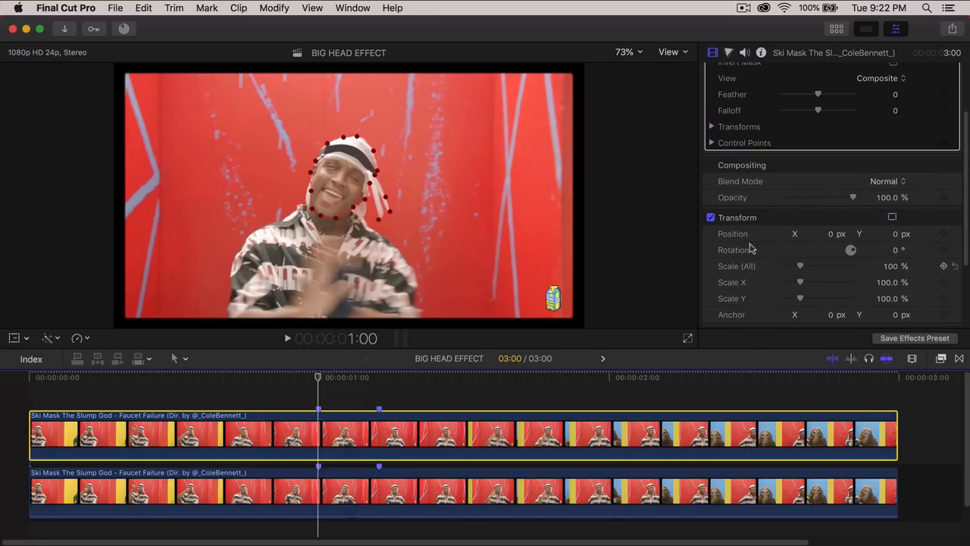
scroll(down, 3)
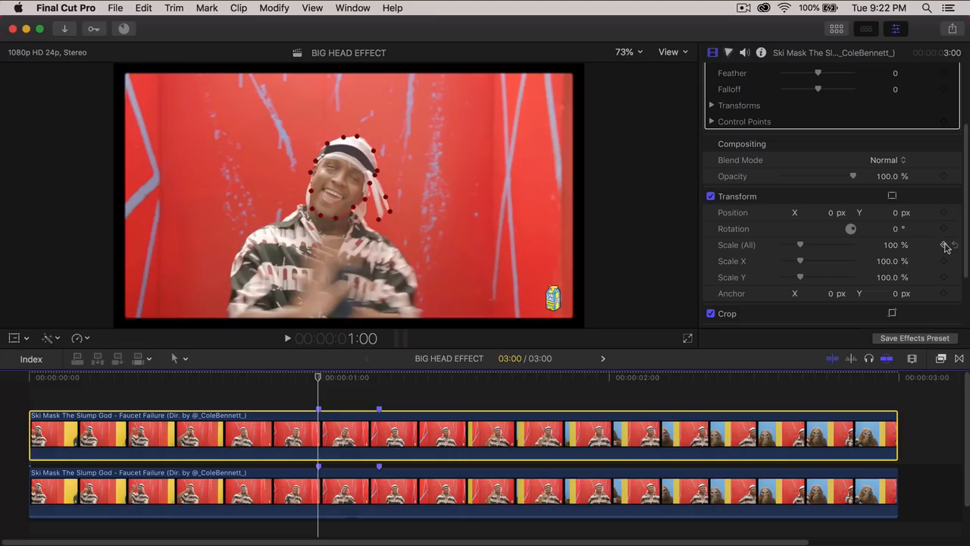
click(944, 244)
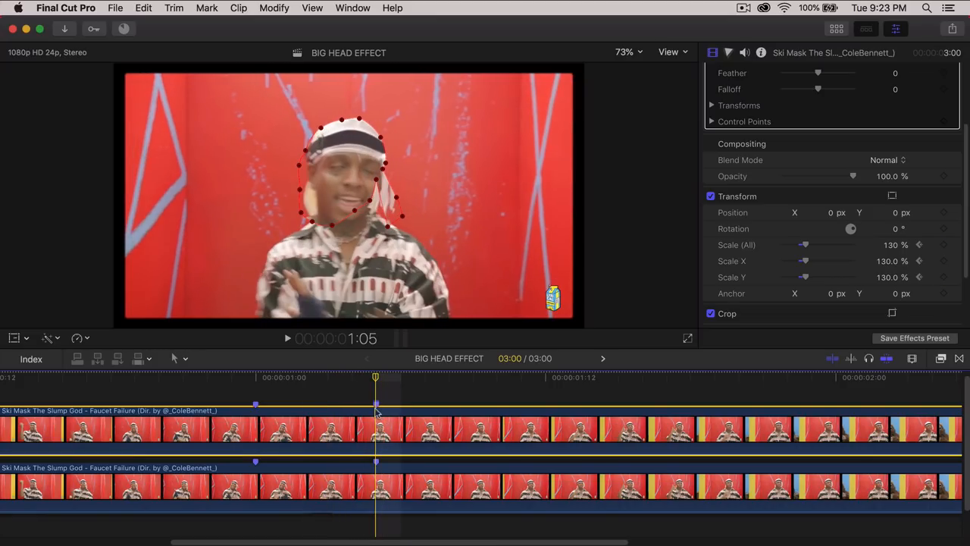
click(890, 244)
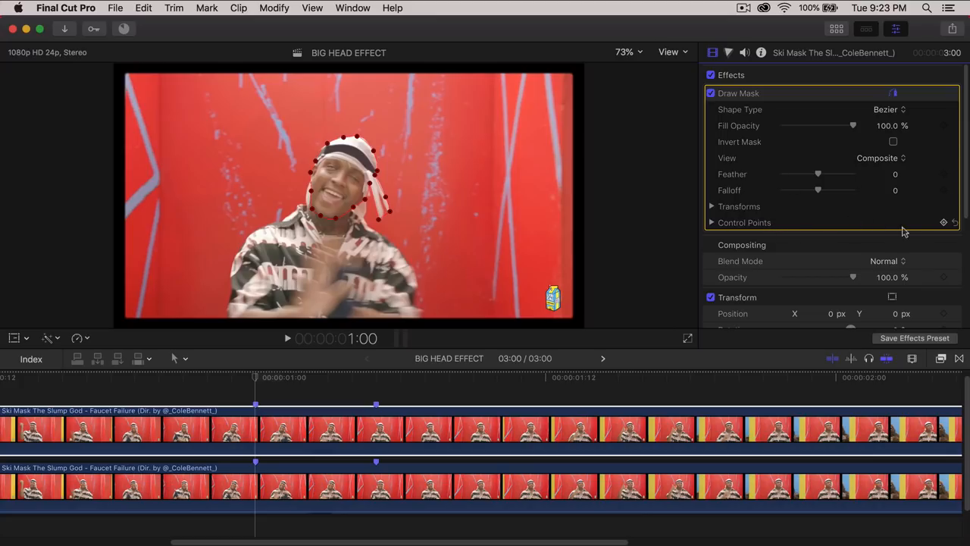
mouse_move(379, 170)
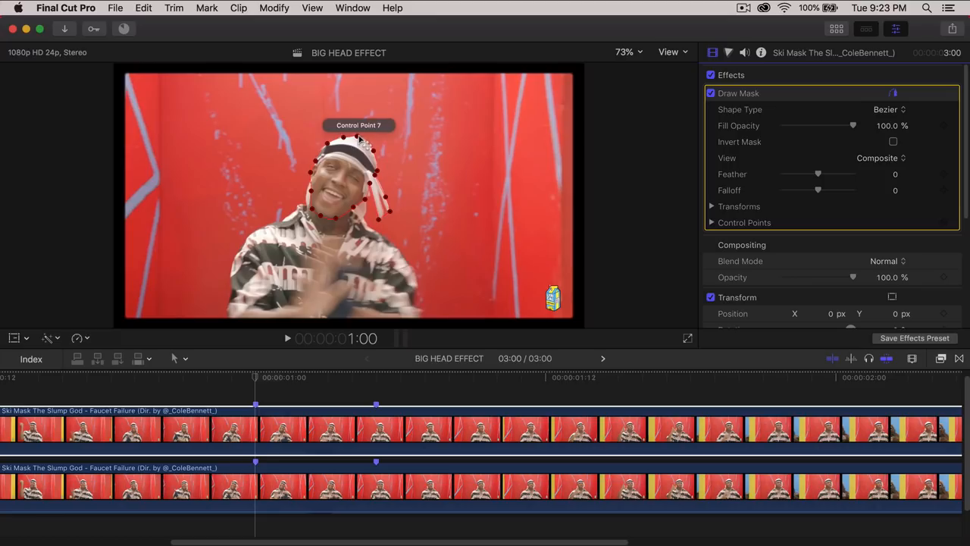
mouse_move(776, 157)
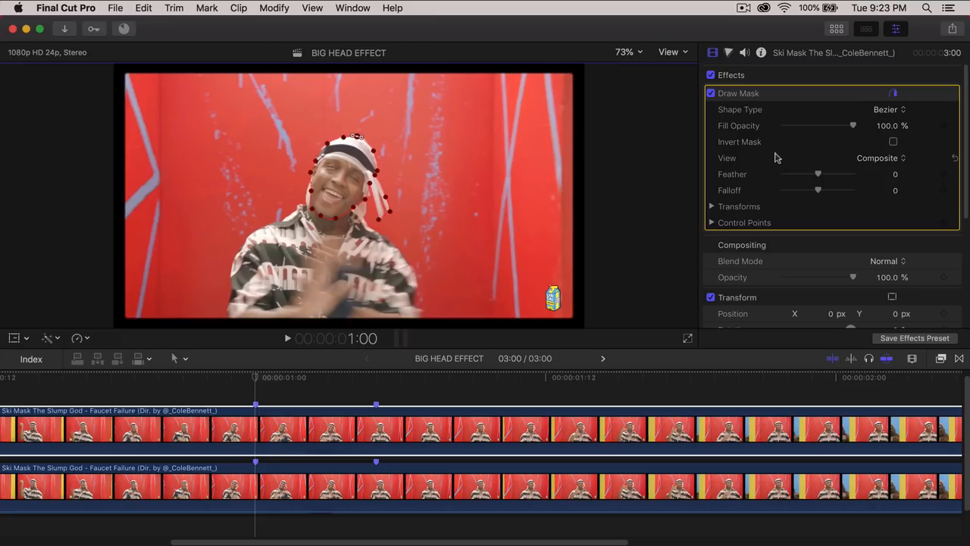
- Shift the mask right in Draw Mask Transforms, reset its position, and collapse the section
click(711, 206)
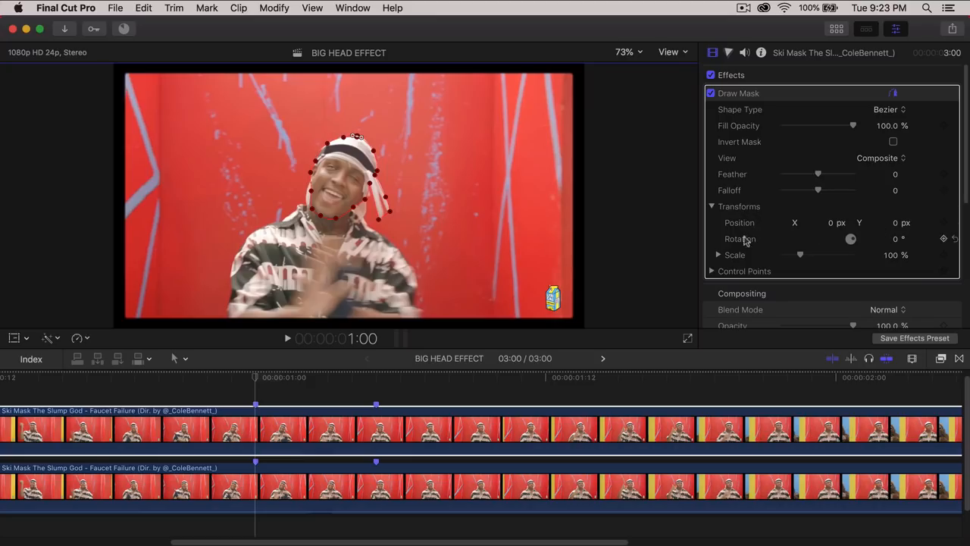
mouse_move(455, 178)
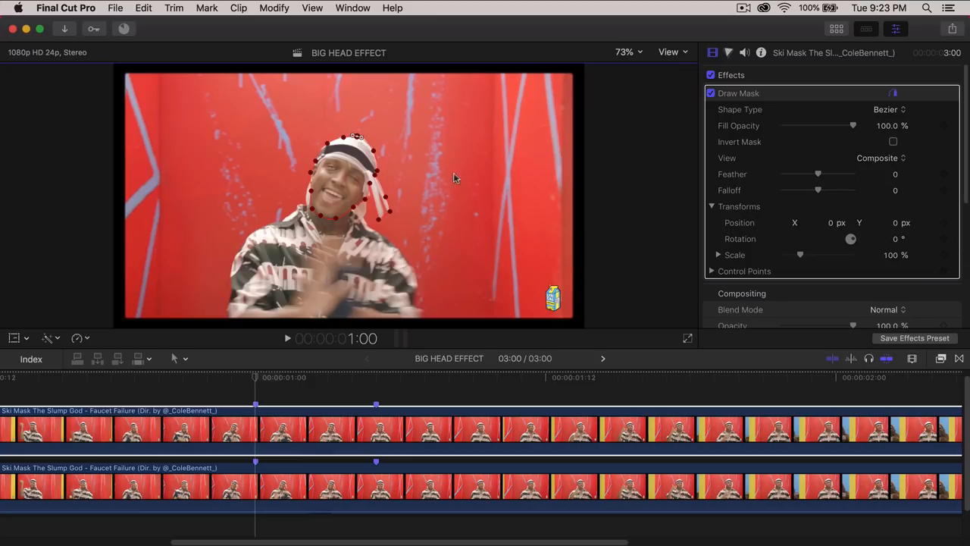
drag(356, 178, 466, 197)
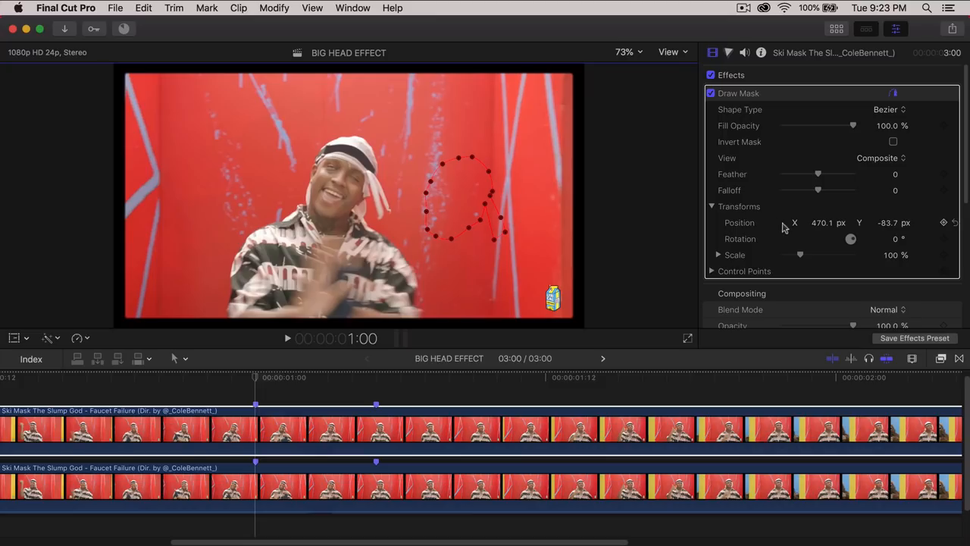
click(711, 206)
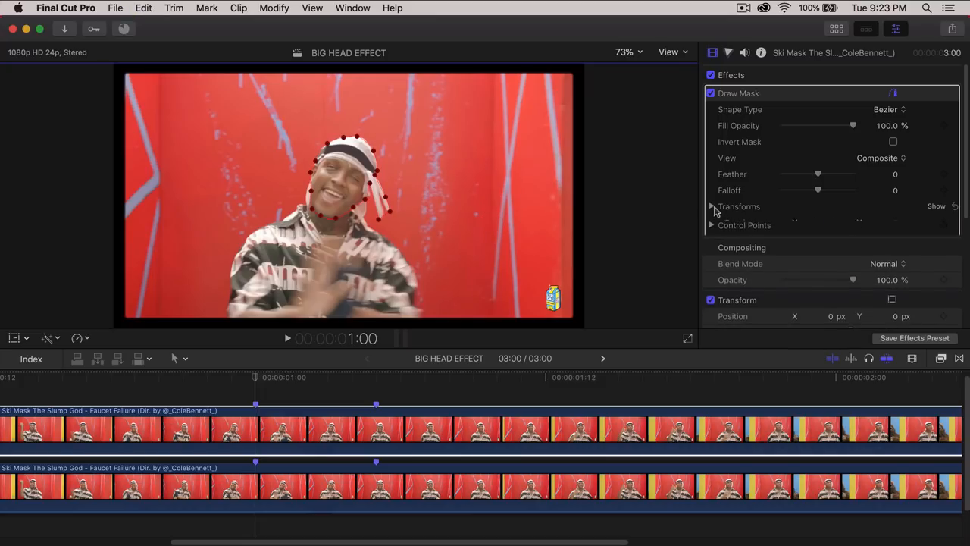
click(711, 207)
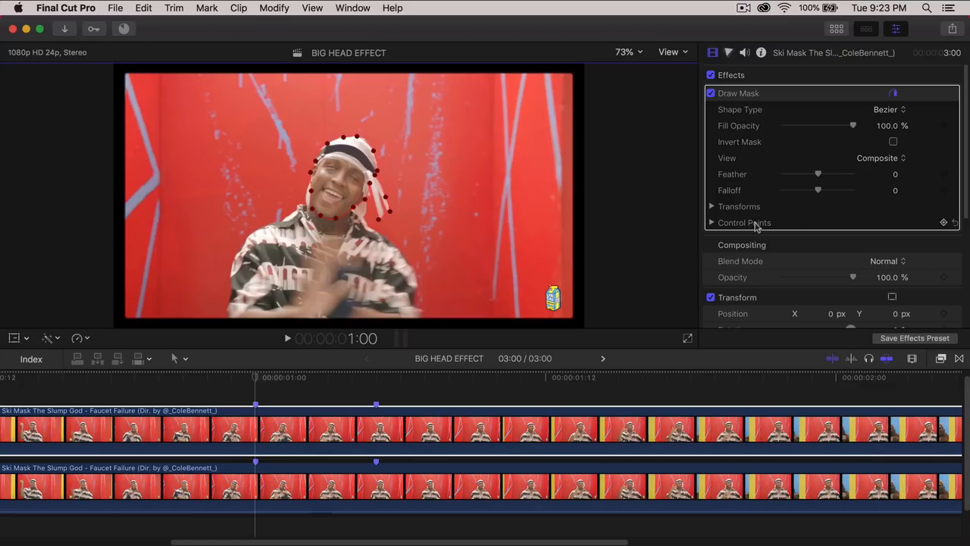
mouse_move(946, 229)
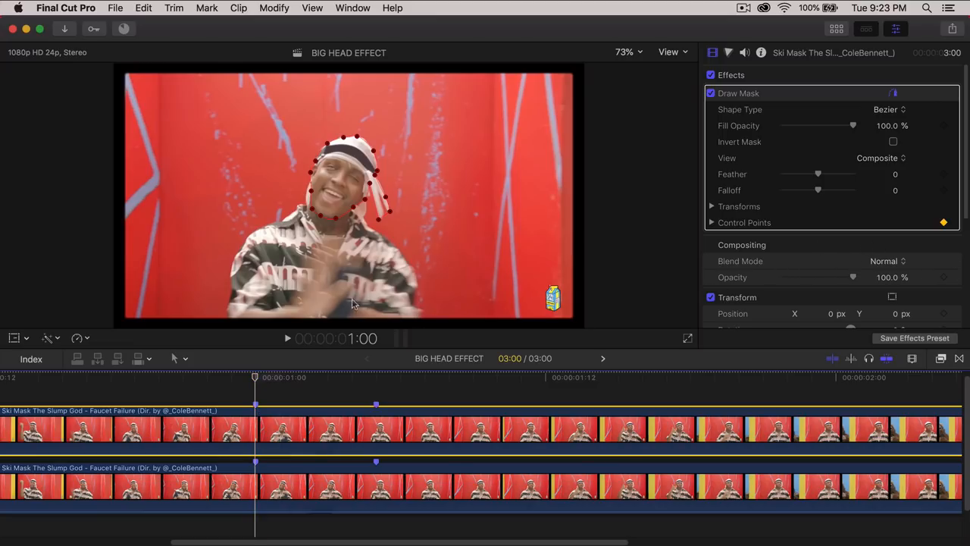
mouse_move(351, 210)
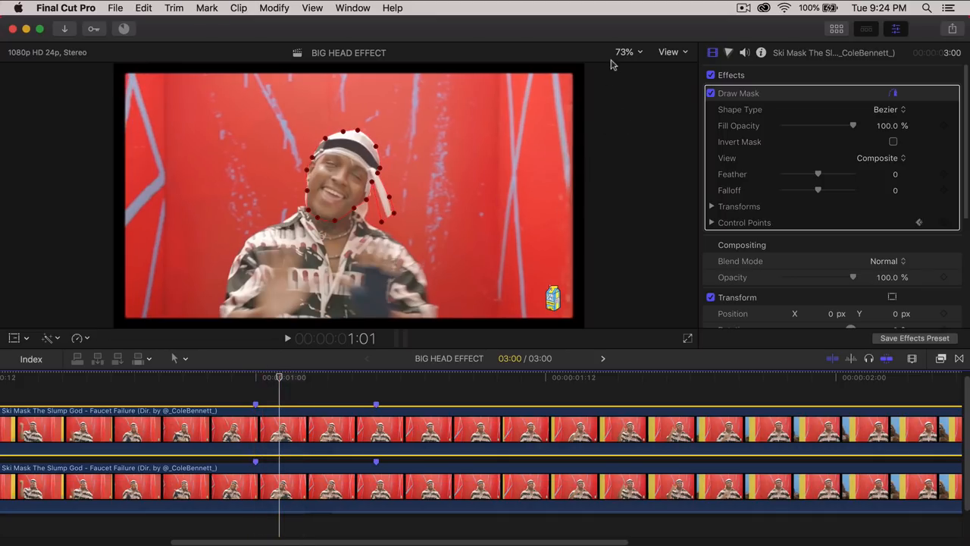
- Zoom the viewer to 200% and adjust the jaw mask point on the later frame
click(626, 51)
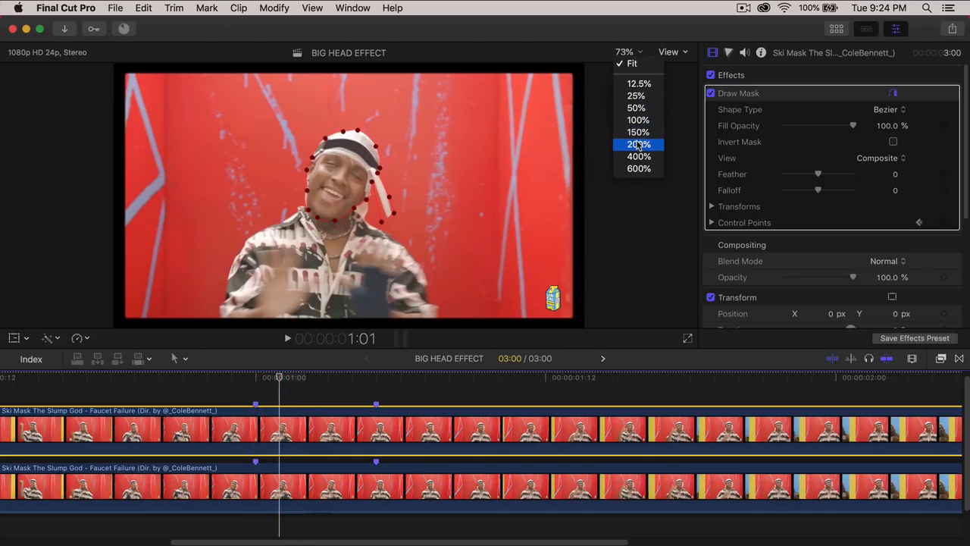
click(639, 144)
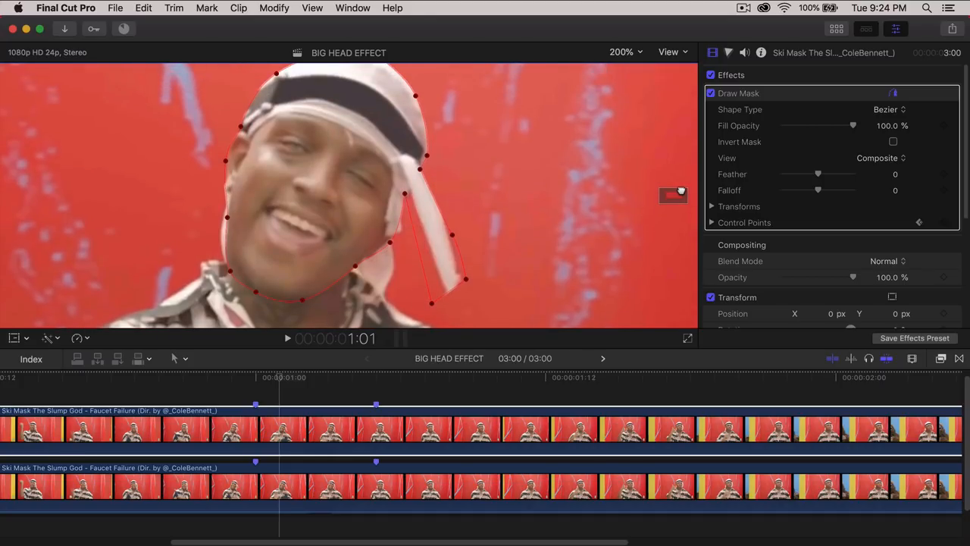
click(622, 53)
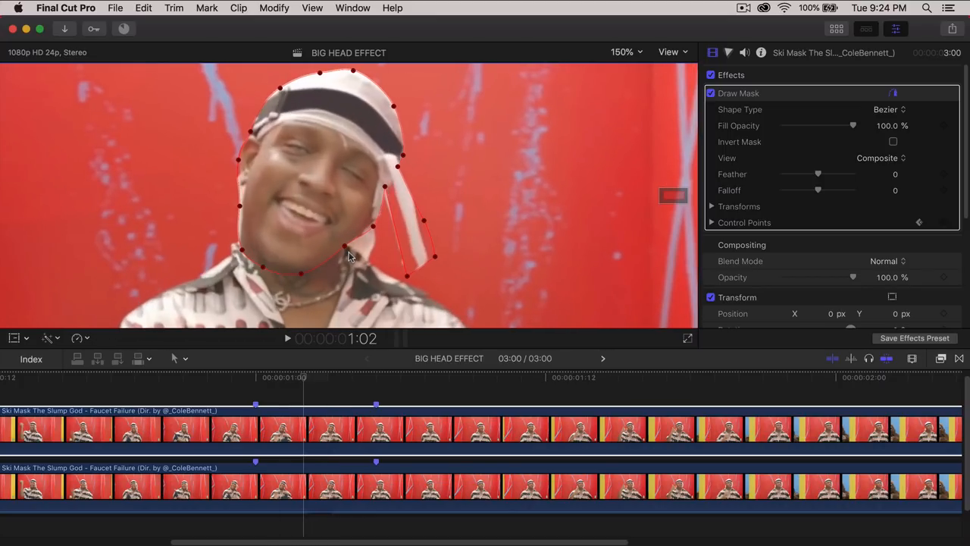
click(143, 8)
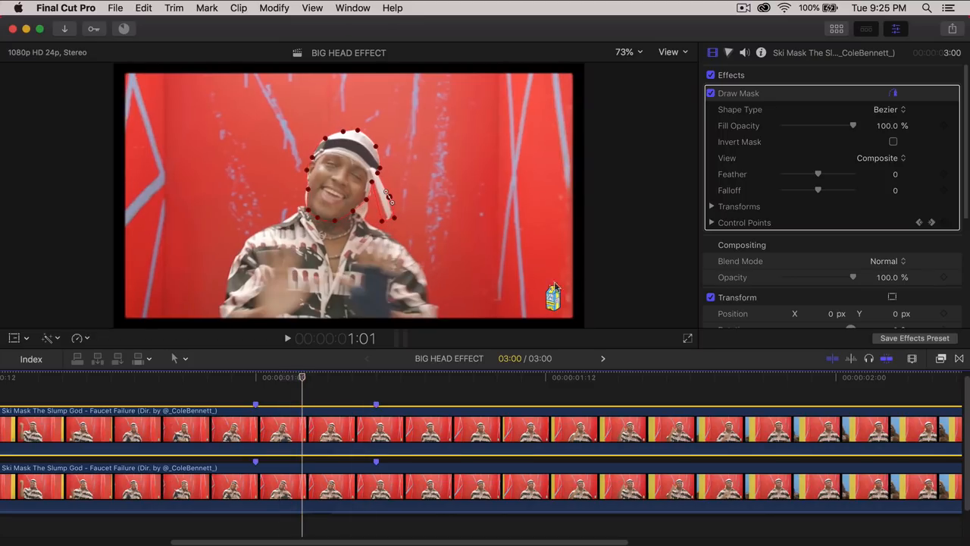
- Drag the Draw Mask Feather slider through 19 and 9, settling at 10
drag(818, 174, 833, 174)
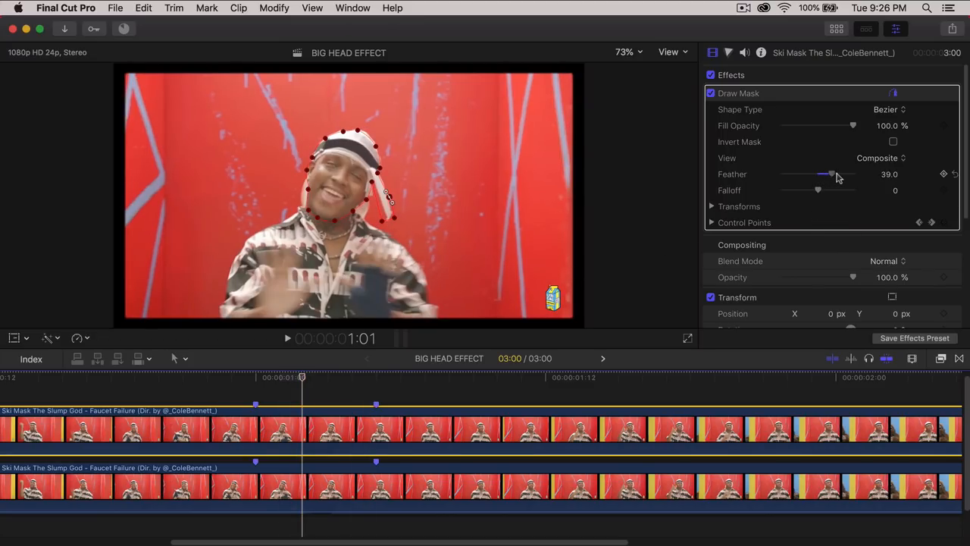
drag(833, 174, 825, 174)
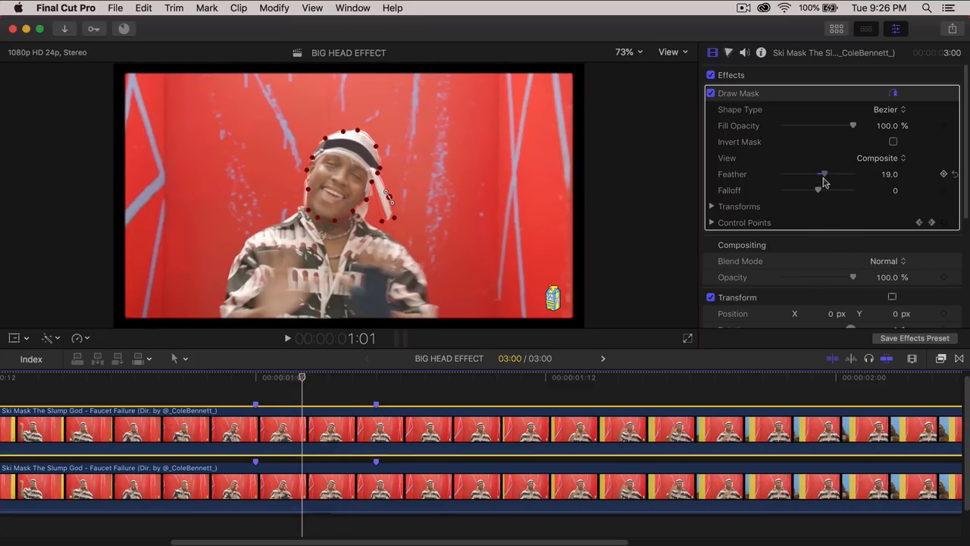
drag(825, 174, 819, 175)
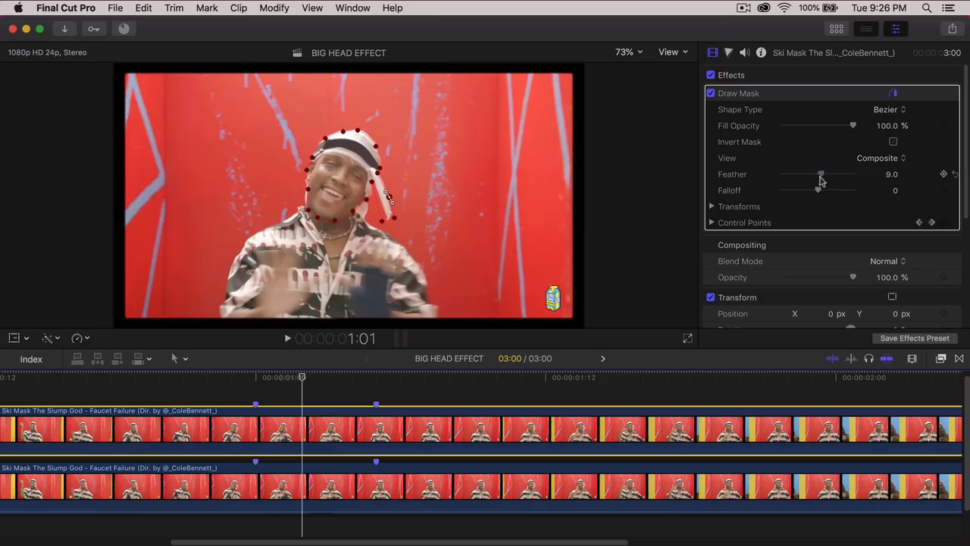
drag(821, 181, 827, 180)
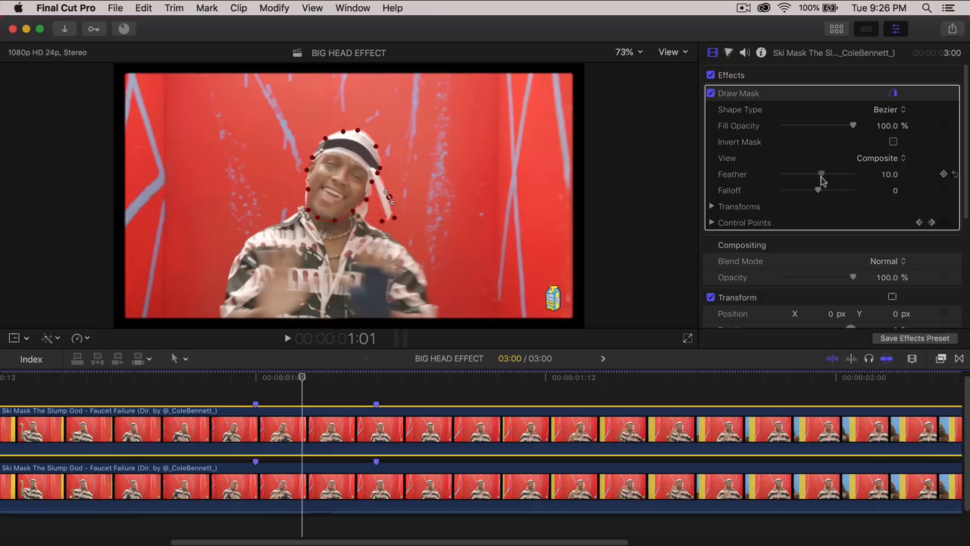